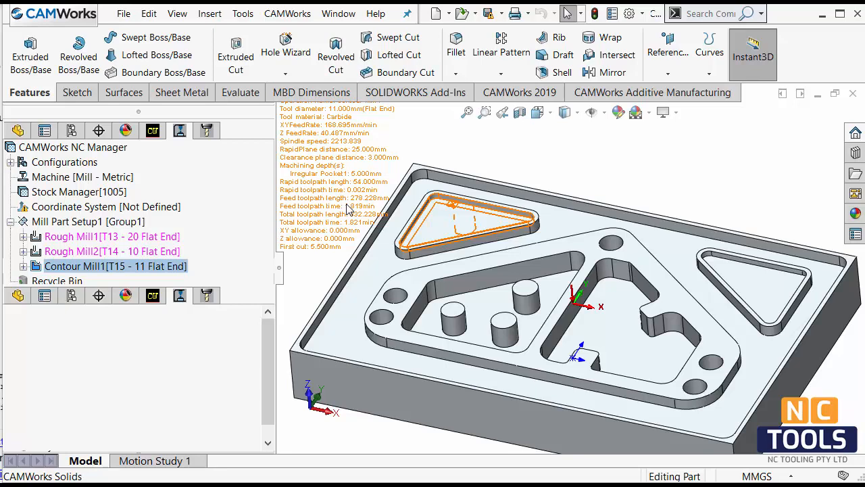
- Set Contour Mill1's NC rapid plane distance to 20 mm and clearance plane distance to 5 mm
double_click(115, 265)
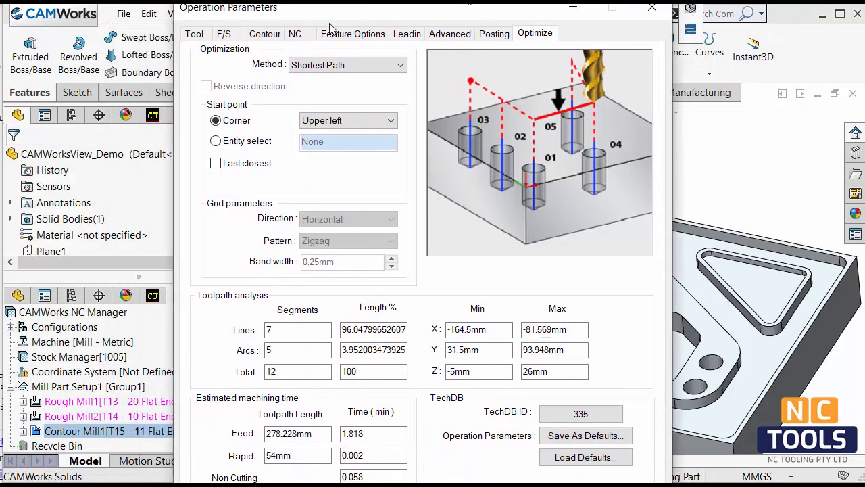
click(295, 32)
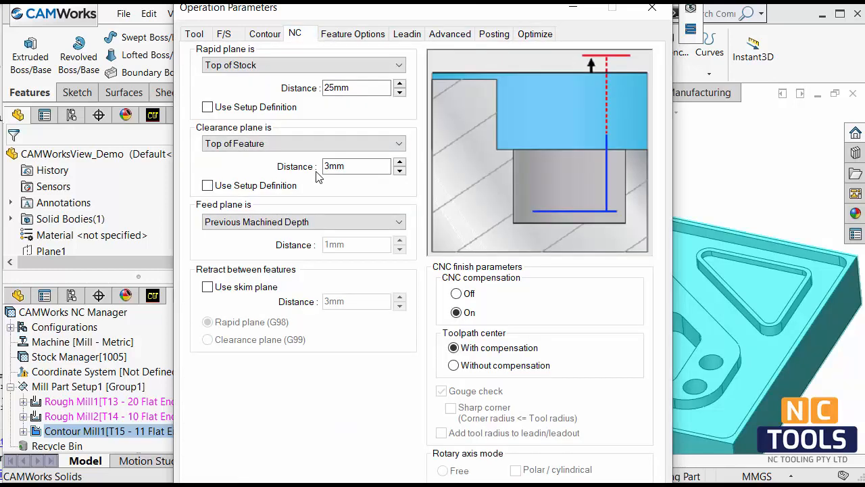
mouse_move(561, 276)
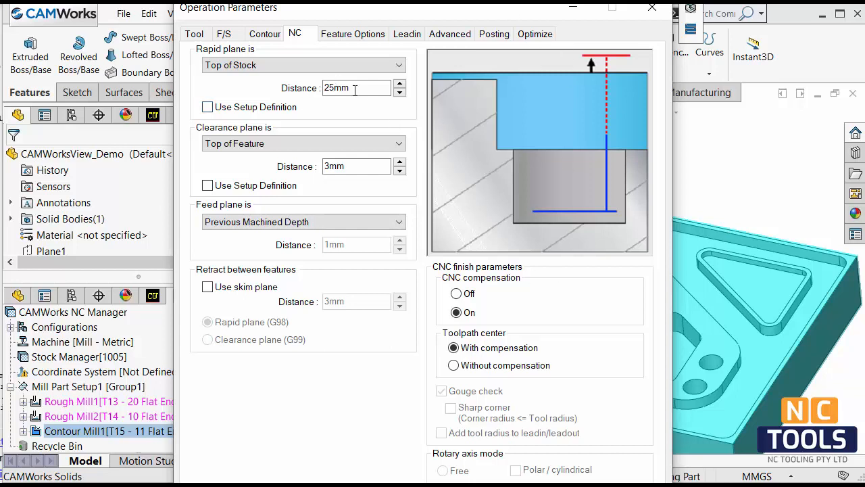
triple_click(357, 88)
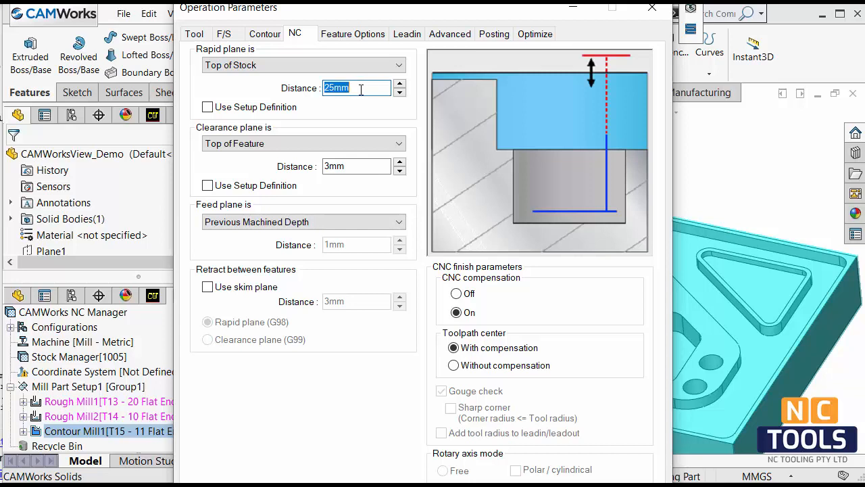
text(20)
click(357, 166)
text(5)
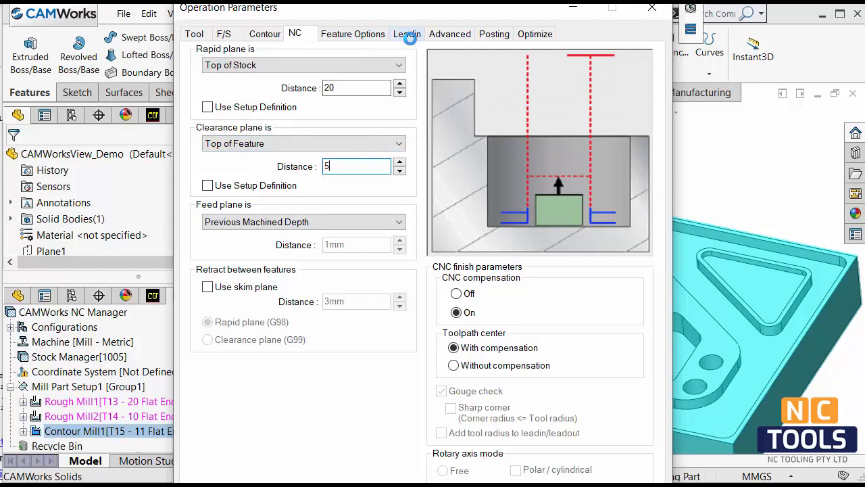
- Set the arc lead-in to 5 mm amount, 2 mm overlap and 6 mm arc radius
click(405, 34)
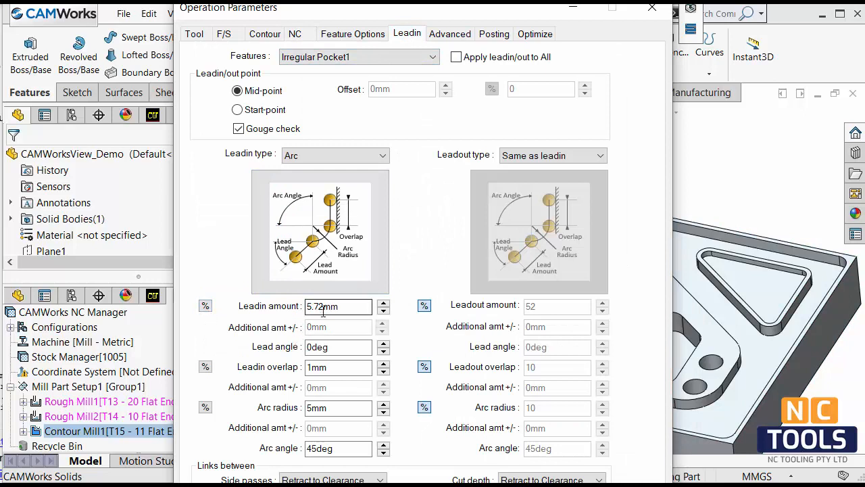
triple_click(338, 306)
text(5)
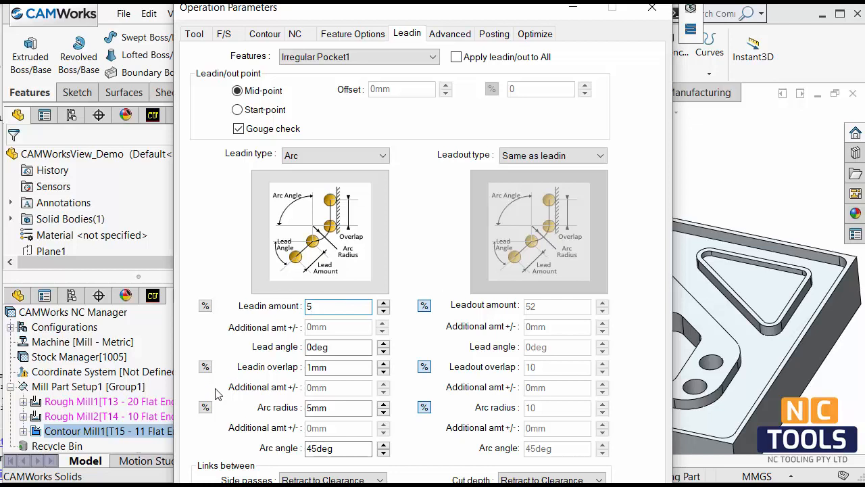
click(337, 367)
text(2)
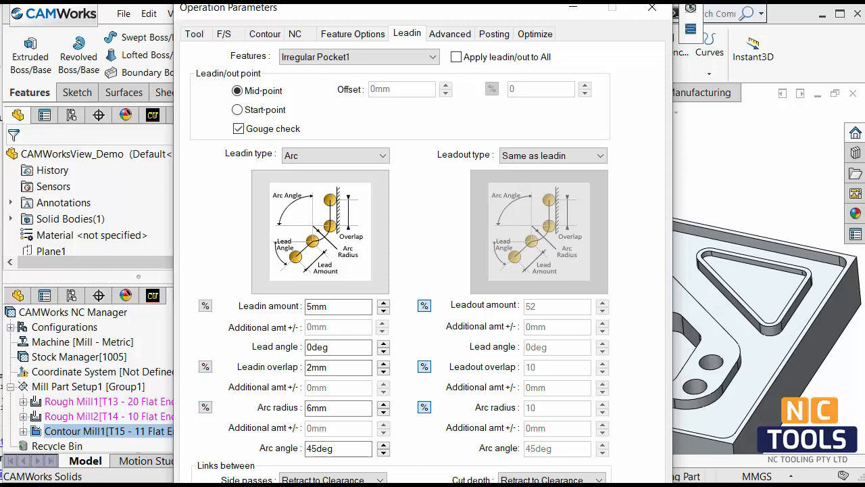
mouse_move(439, 95)
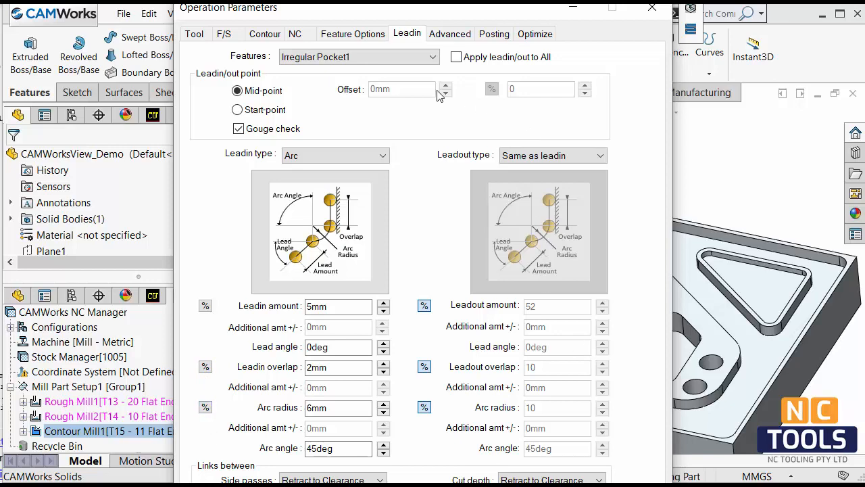
- Save the contour mill parameters as a new operation default named 'cw finishing'
click(535, 34)
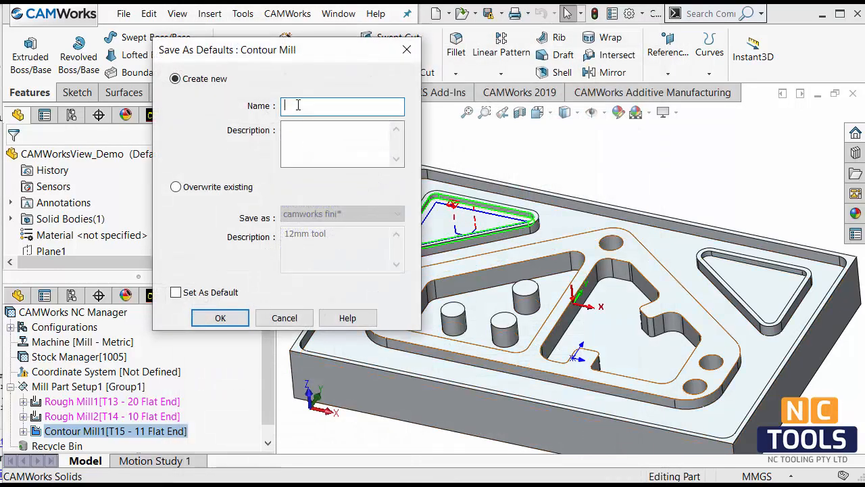
text(cw)
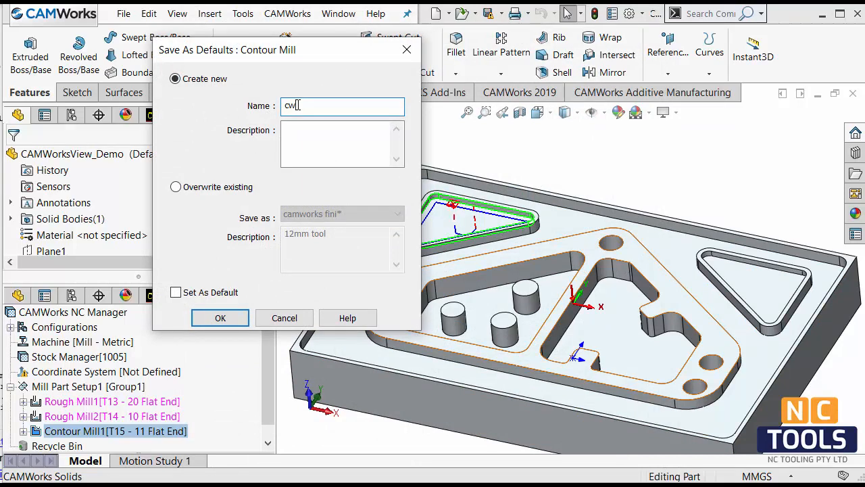
text(finishing)
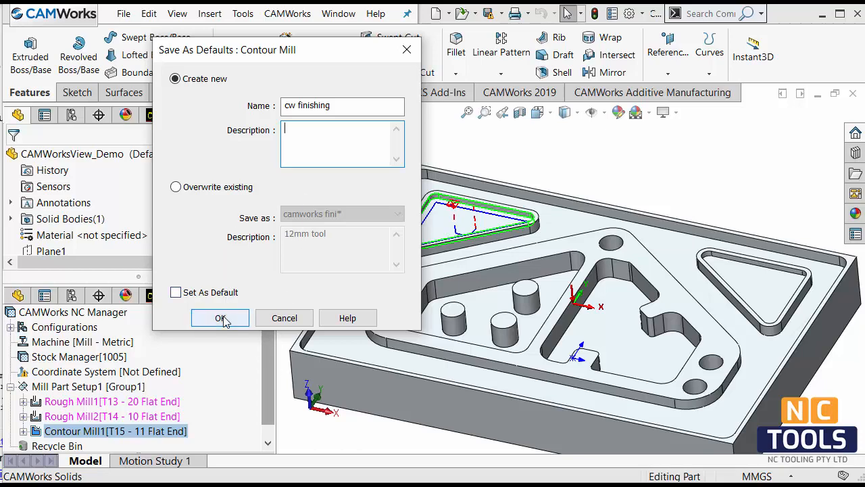
click(219, 317)
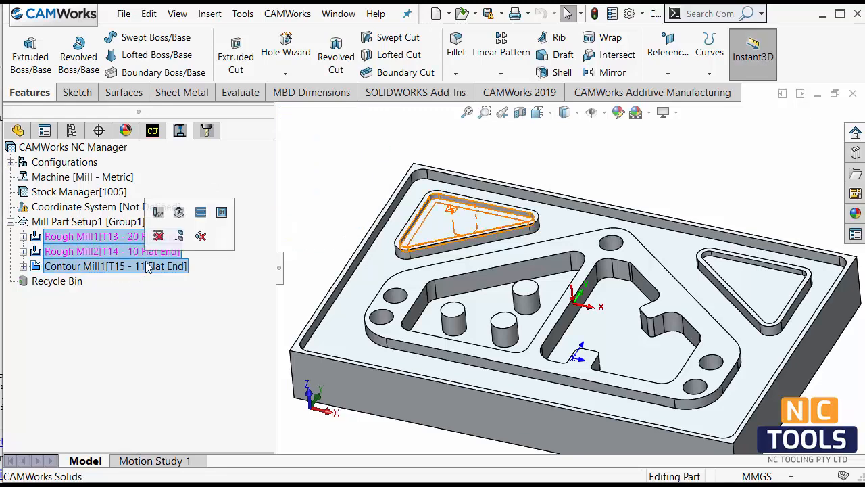
- Delete the three mill operations with dependents and regenerate the operation plan from the features
click(200, 236)
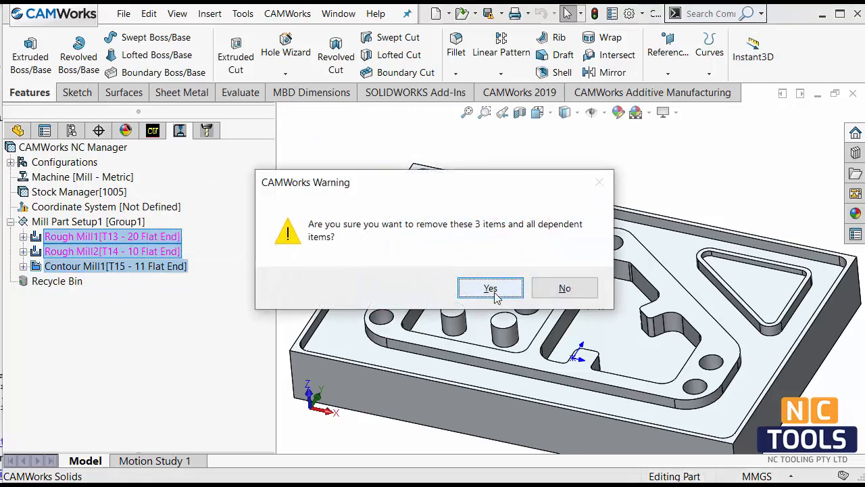
click(490, 288)
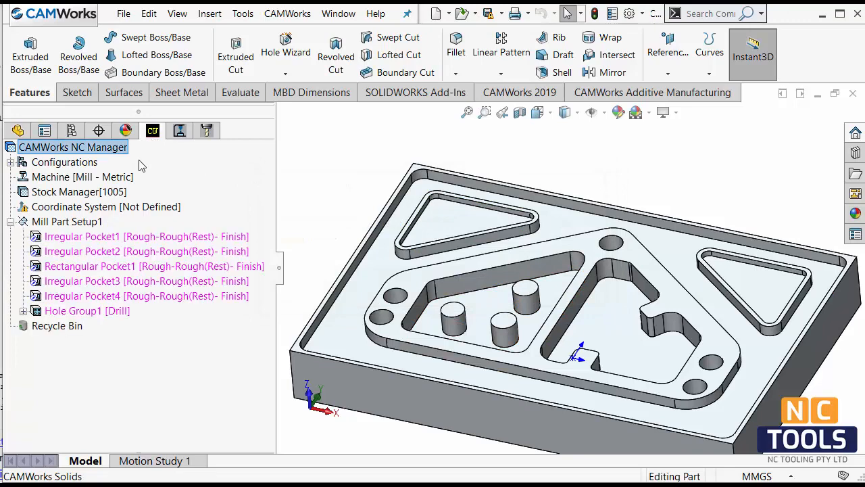
right_click(146, 235)
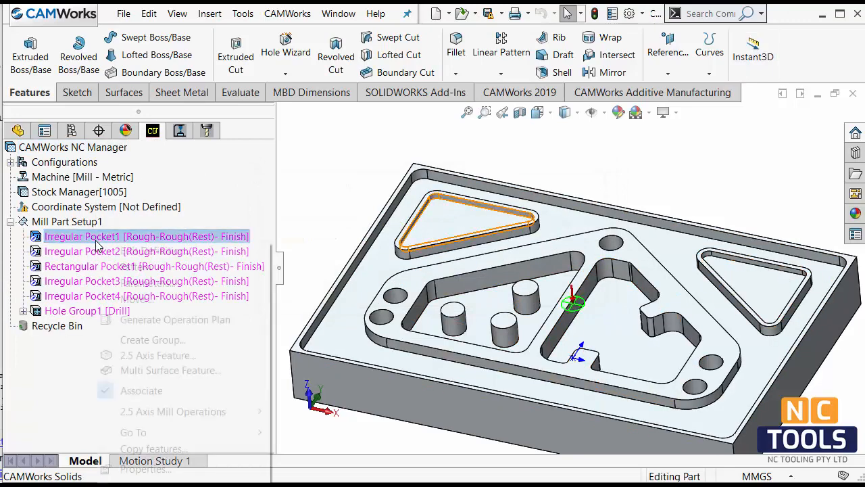
click(175, 319)
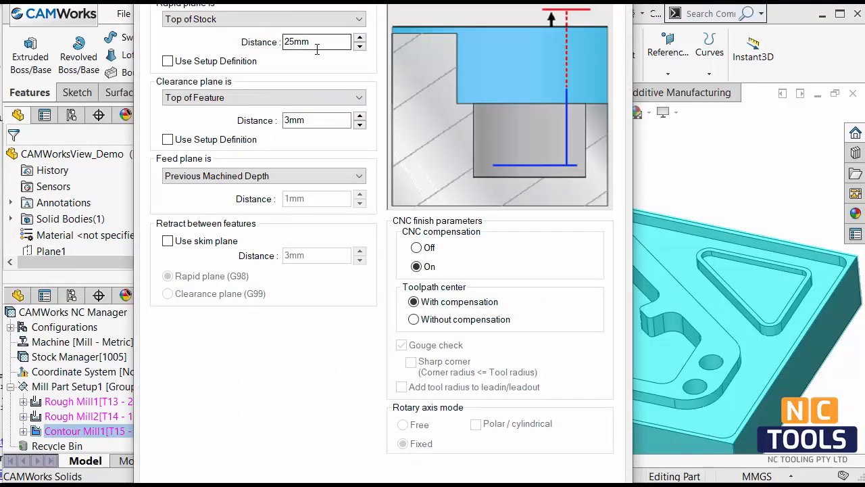
mouse_move(392, 35)
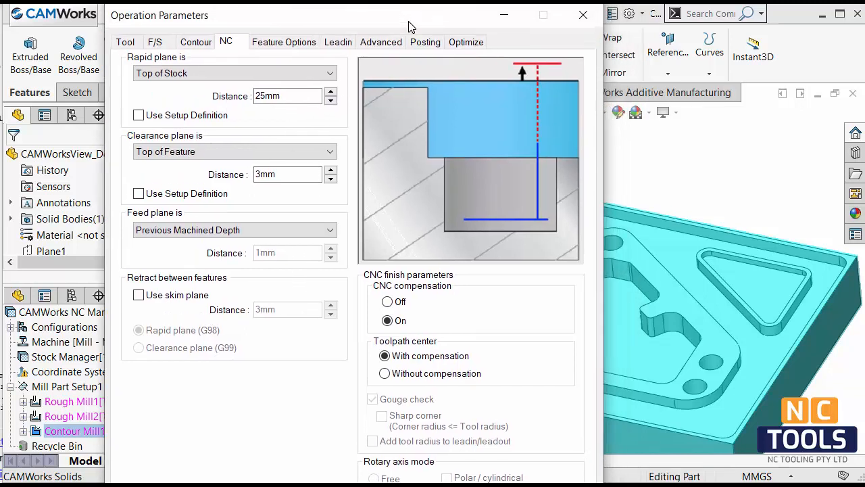
- Load the 'cw finishing' default into Contour Mill1 and verify the 20 mm rapid and 5 mm clearance planes
click(465, 42)
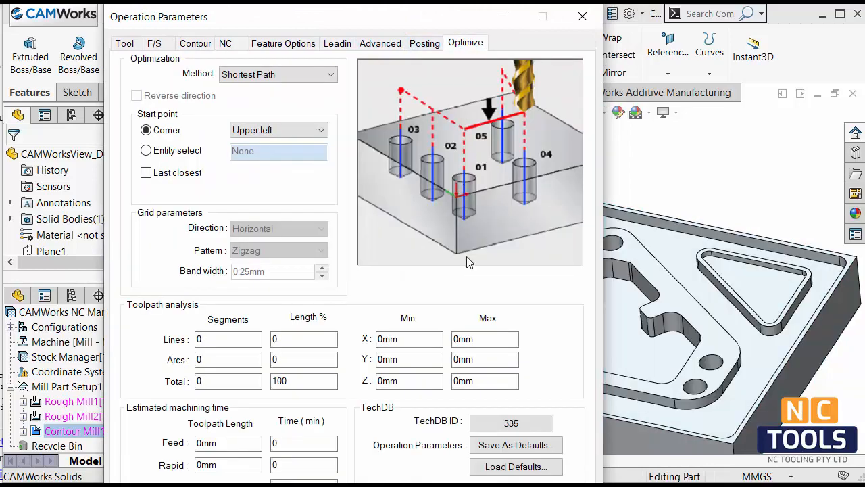
click(516, 466)
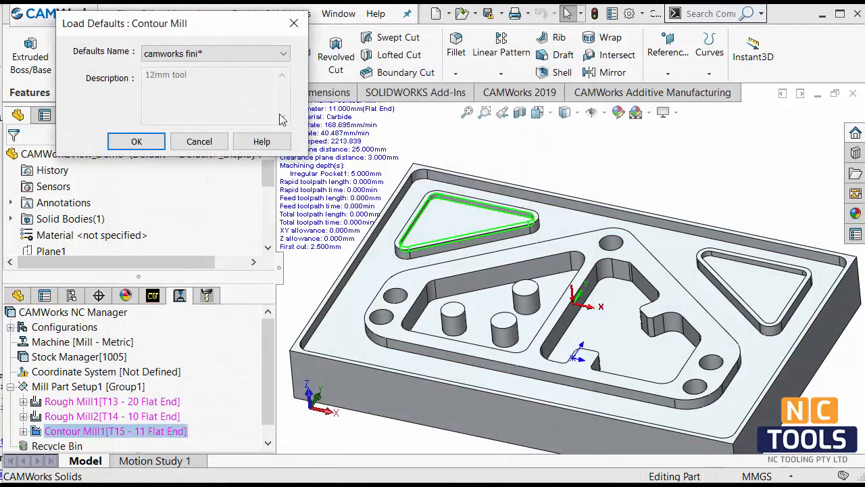
click(284, 54)
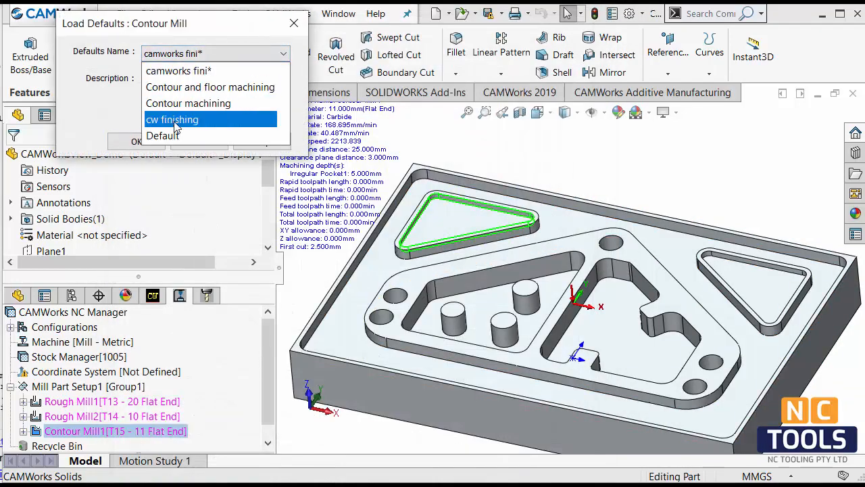
click(173, 119)
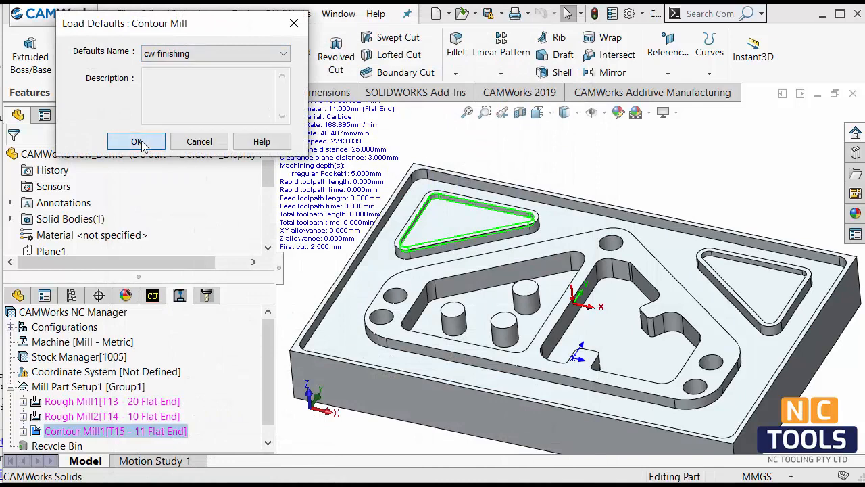
click(136, 142)
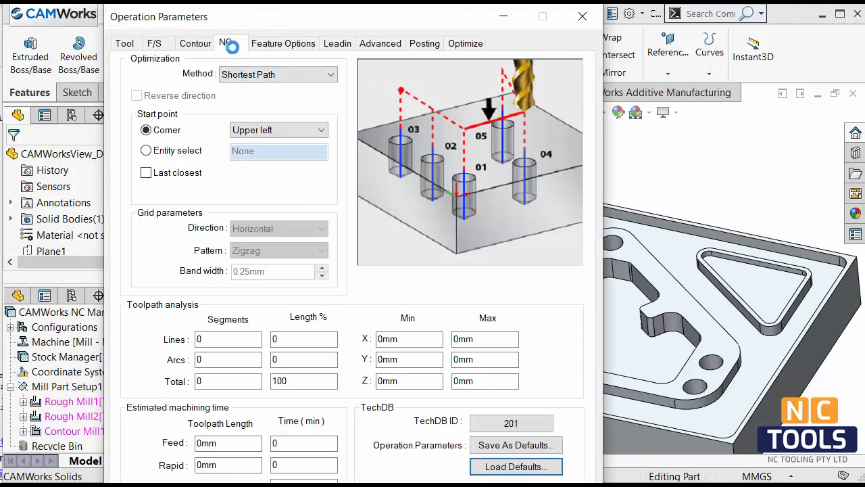
click(224, 41)
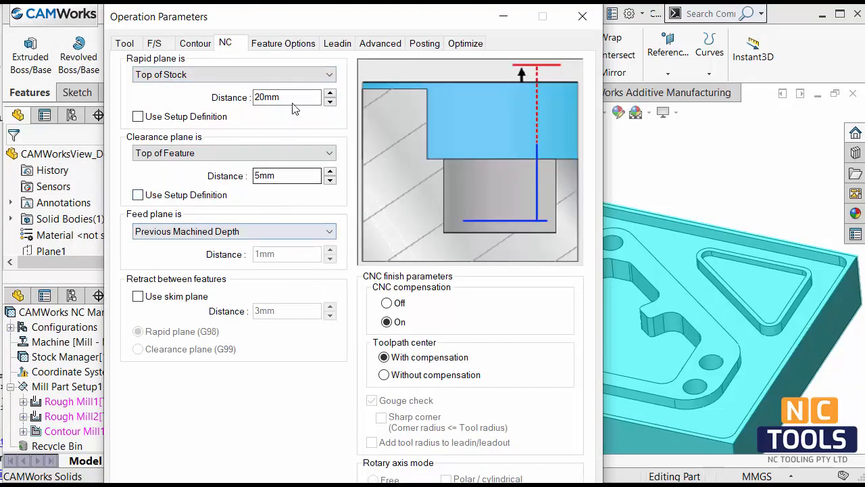